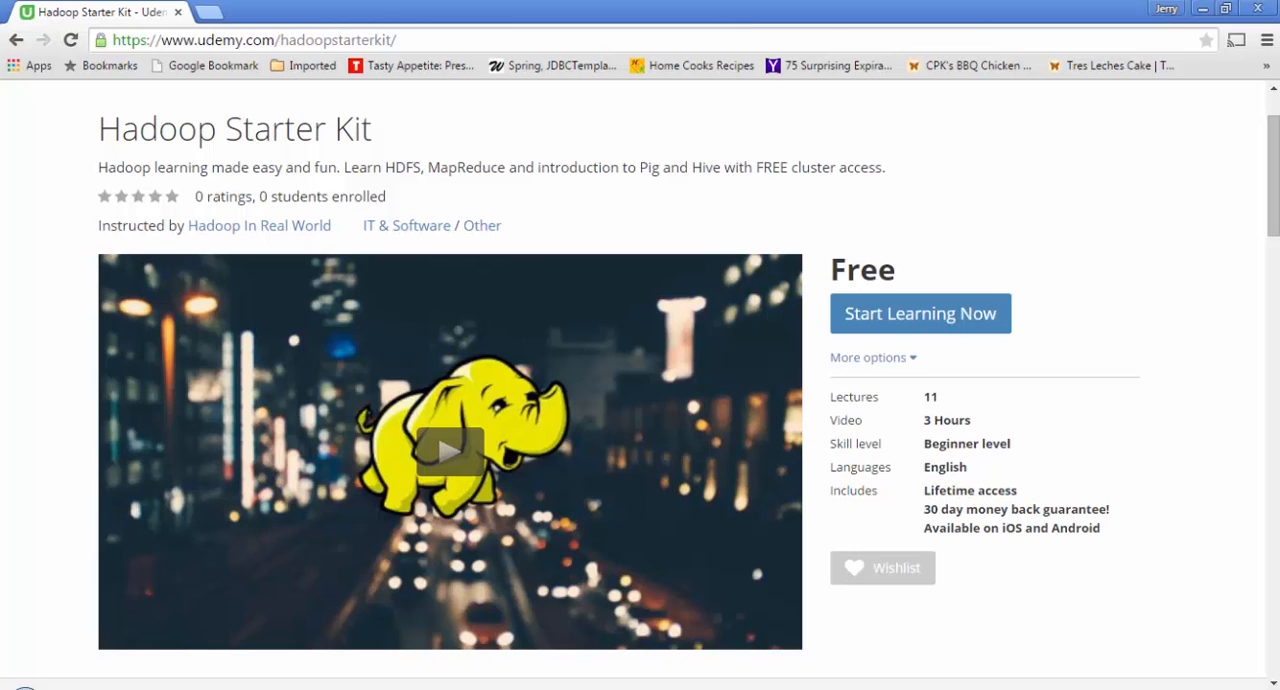
mouse_move(164, 680)
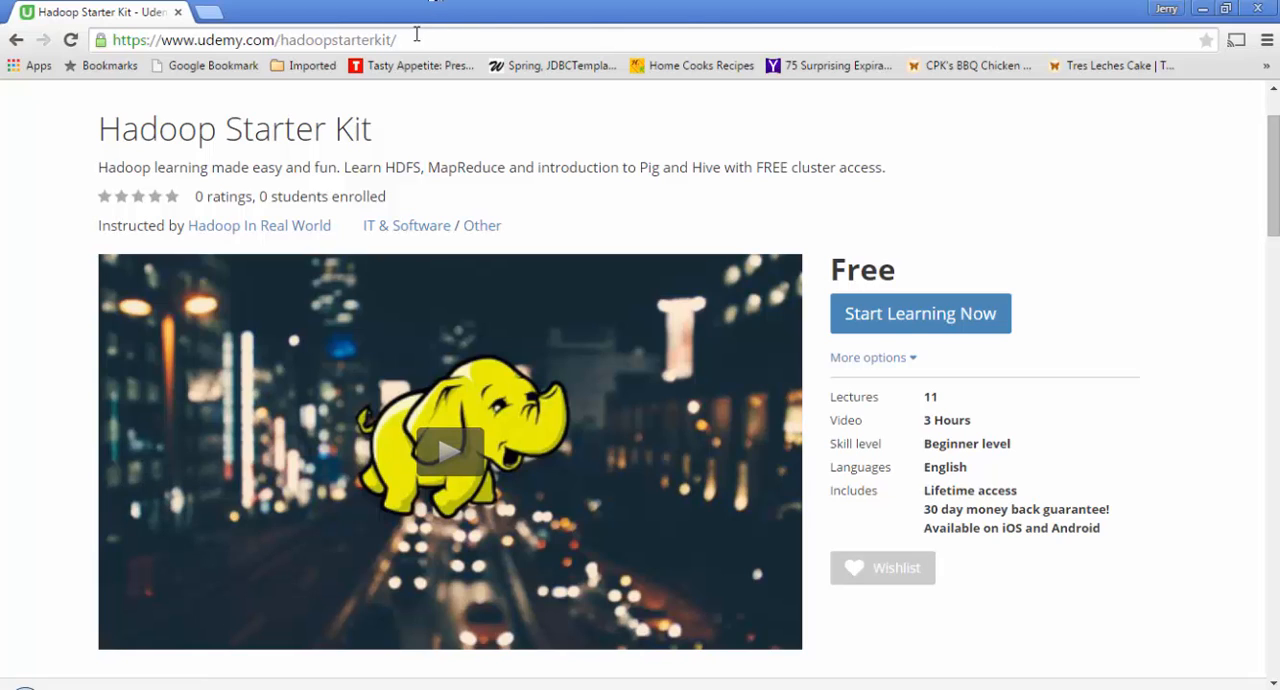
Step: Select the Udemy course page address to open hadoopinrealworld.com/hadoopstarterkit in a new tab
click(256, 38)
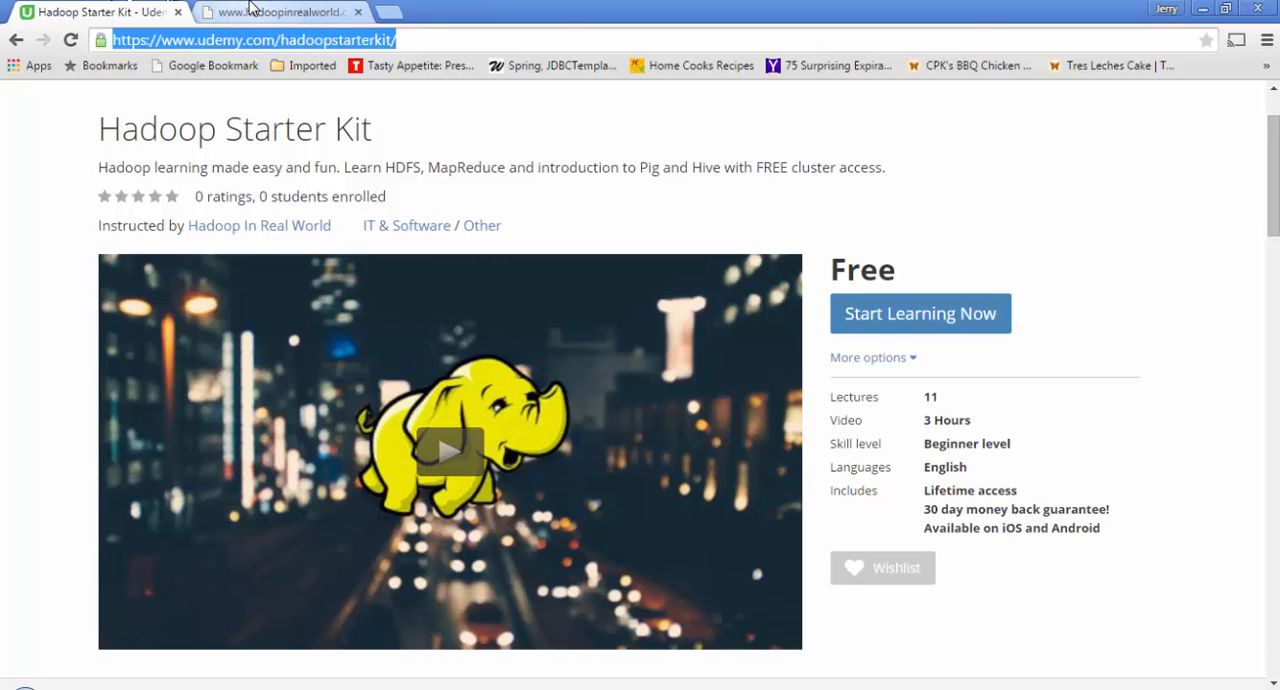
Step: Request free Hadoop cluster access on the starter kit page, then dismiss the signup form
click(280, 12)
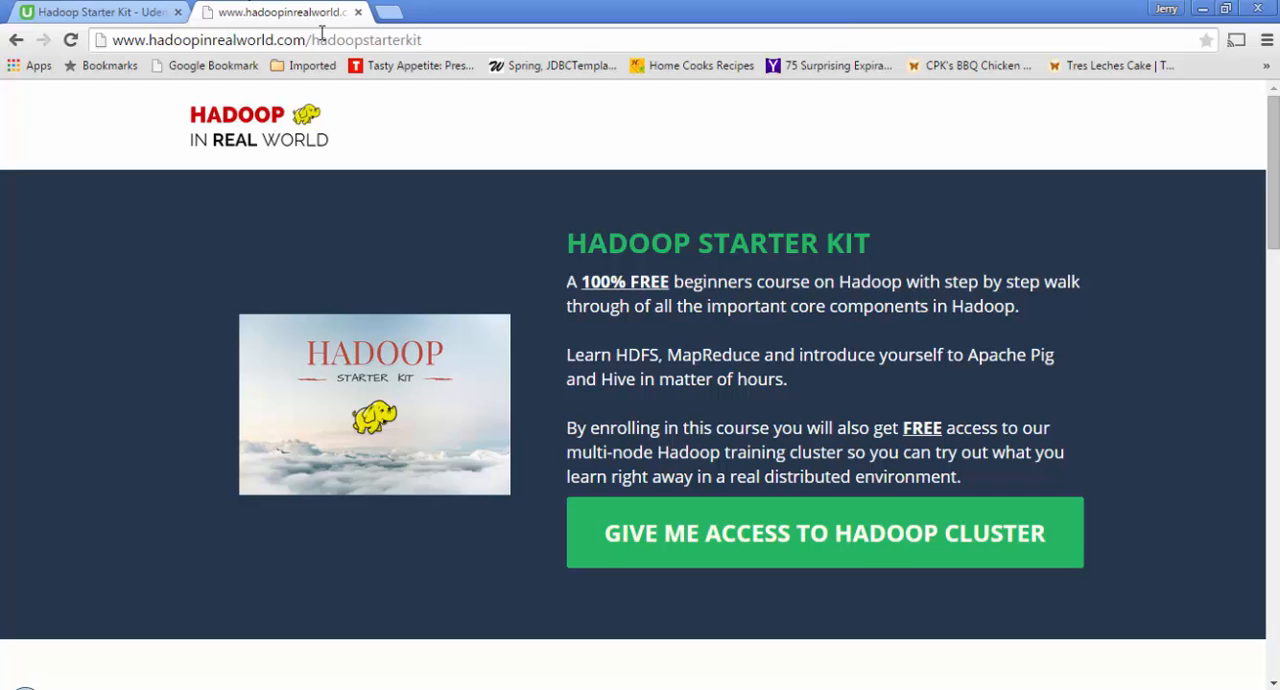
mouse_move(932, 532)
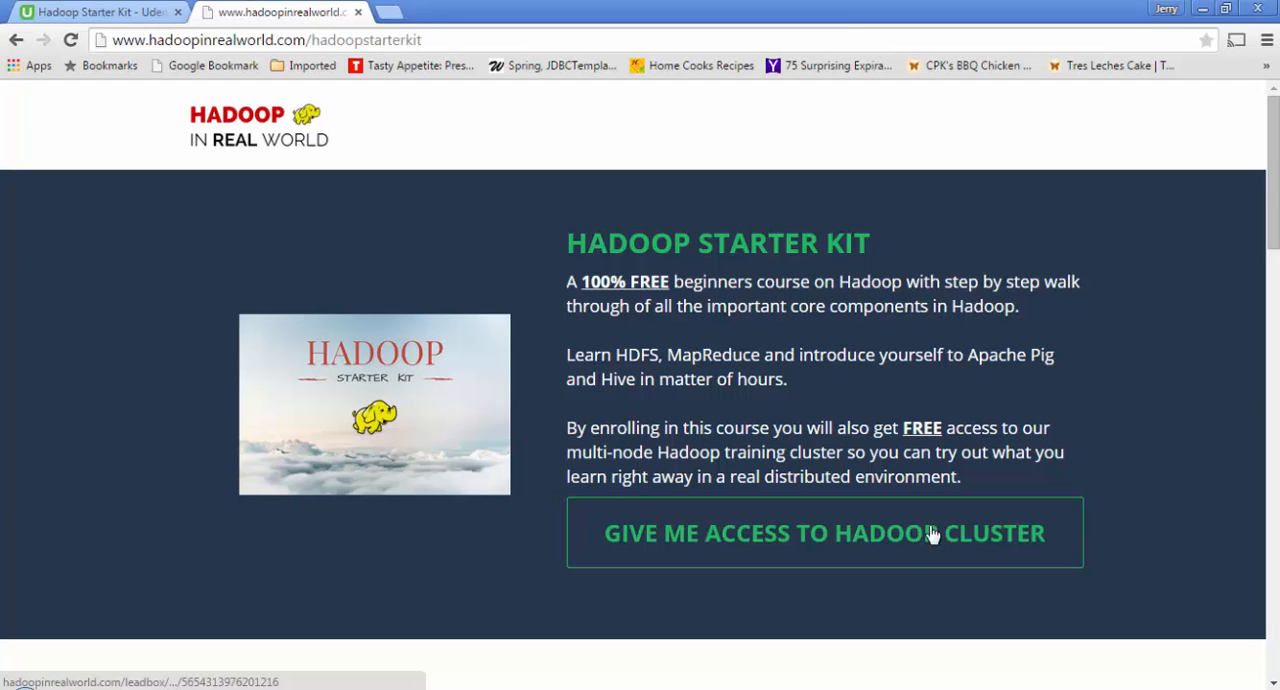
click(824, 532)
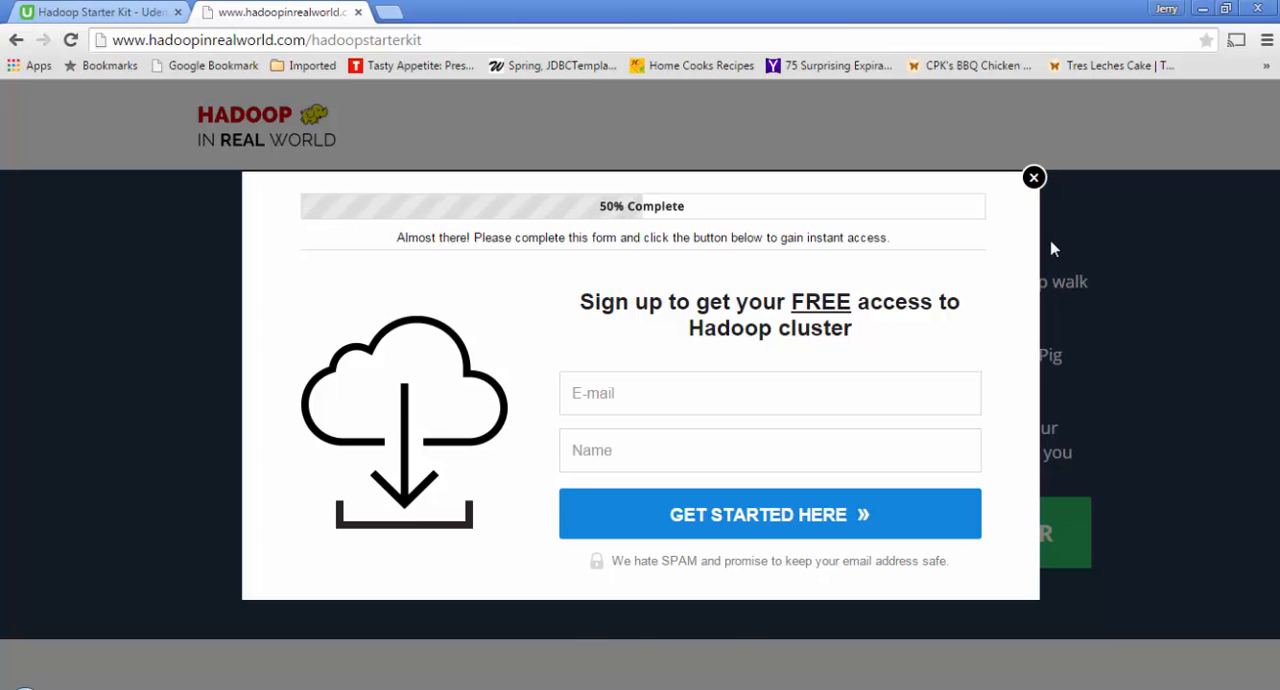
click(1032, 176)
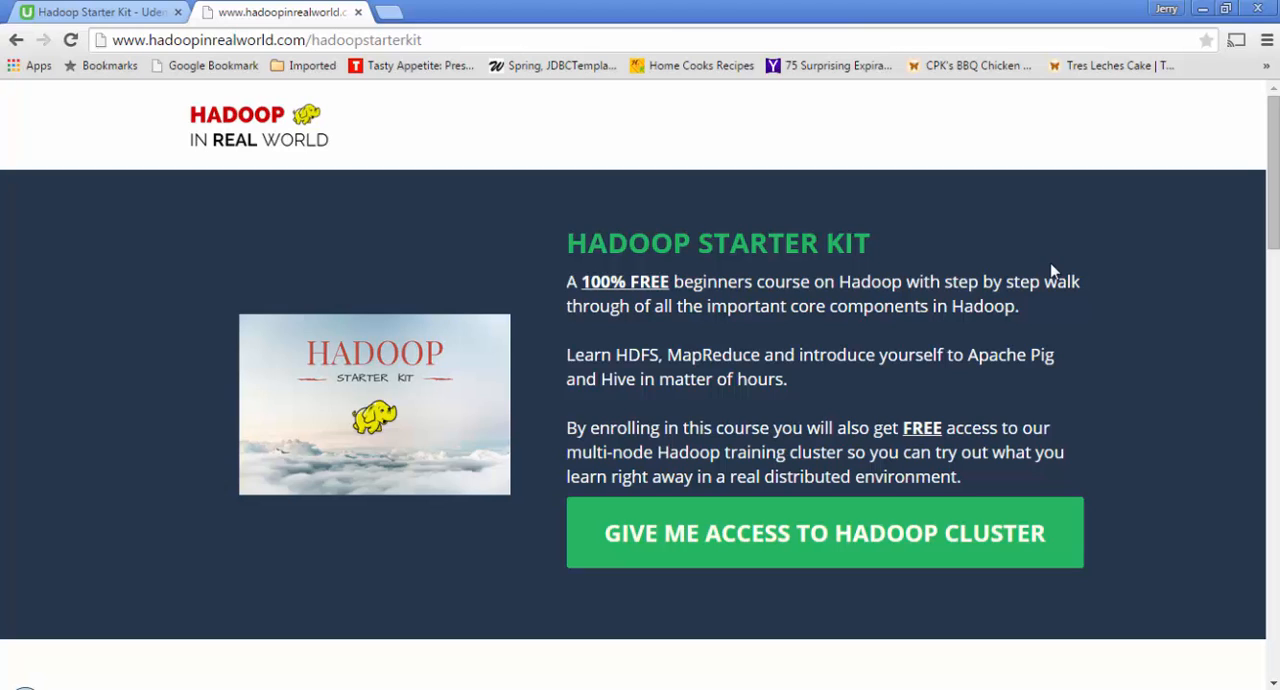
mouse_move(1204, 10)
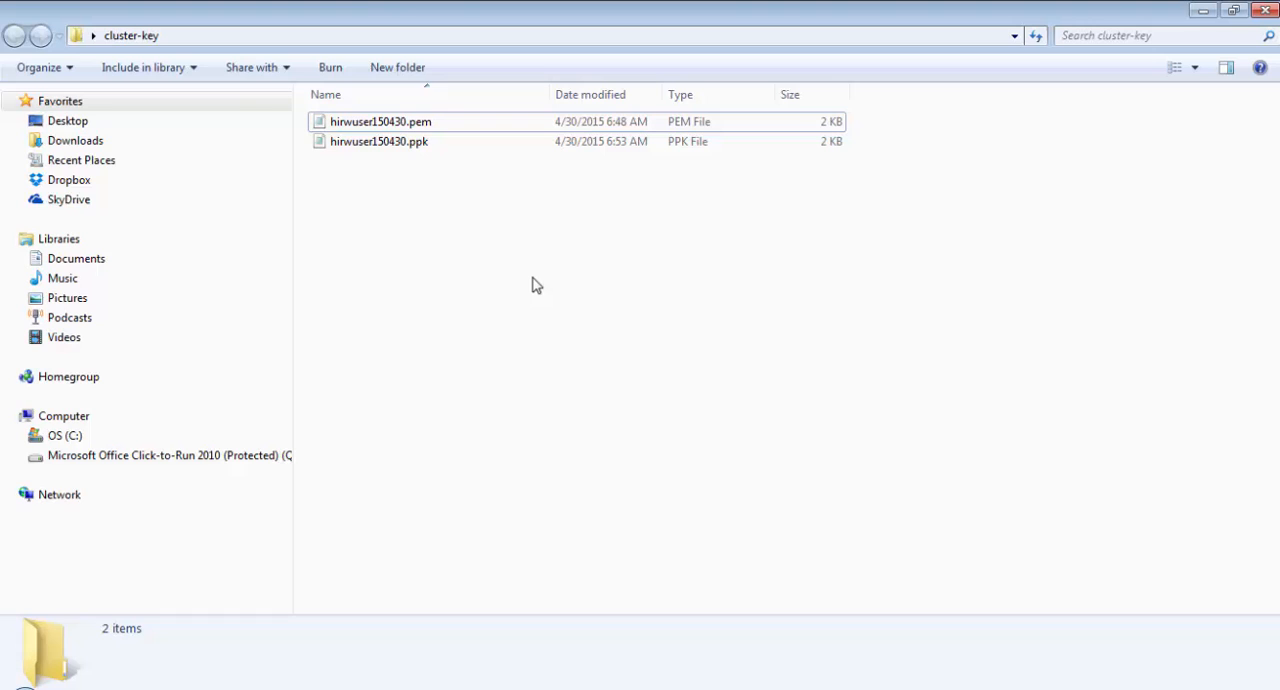
mouse_move(524, 260)
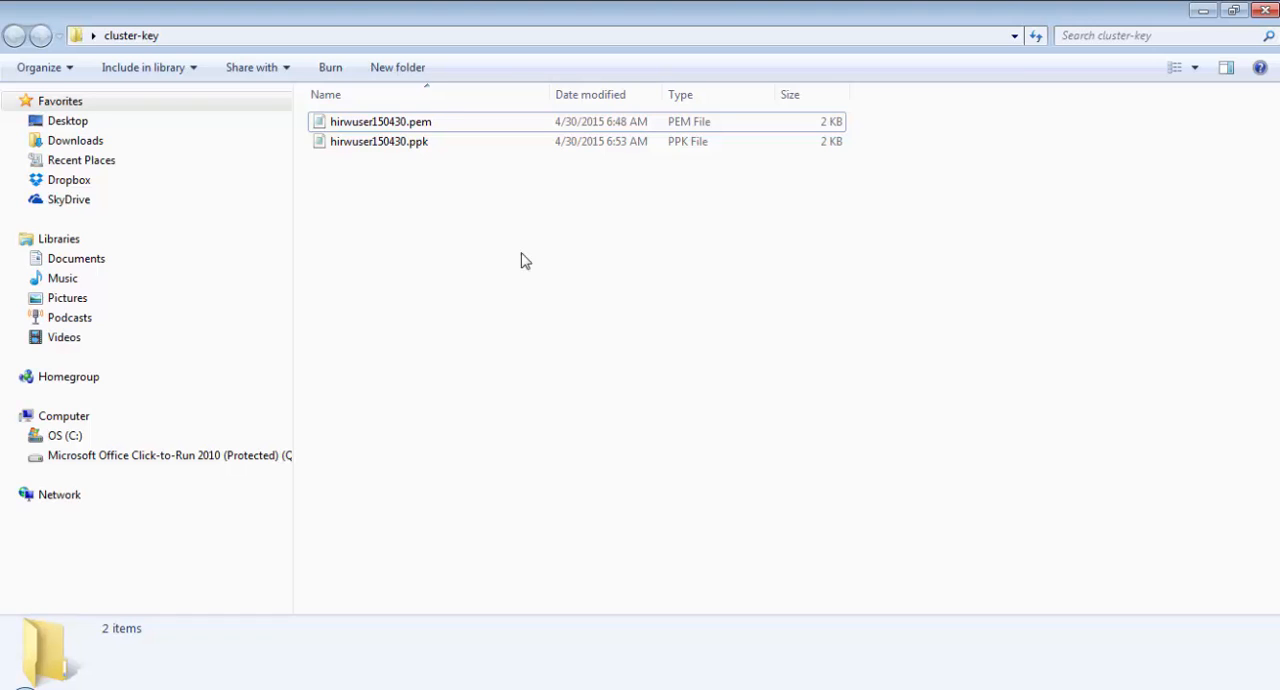
click(380, 140)
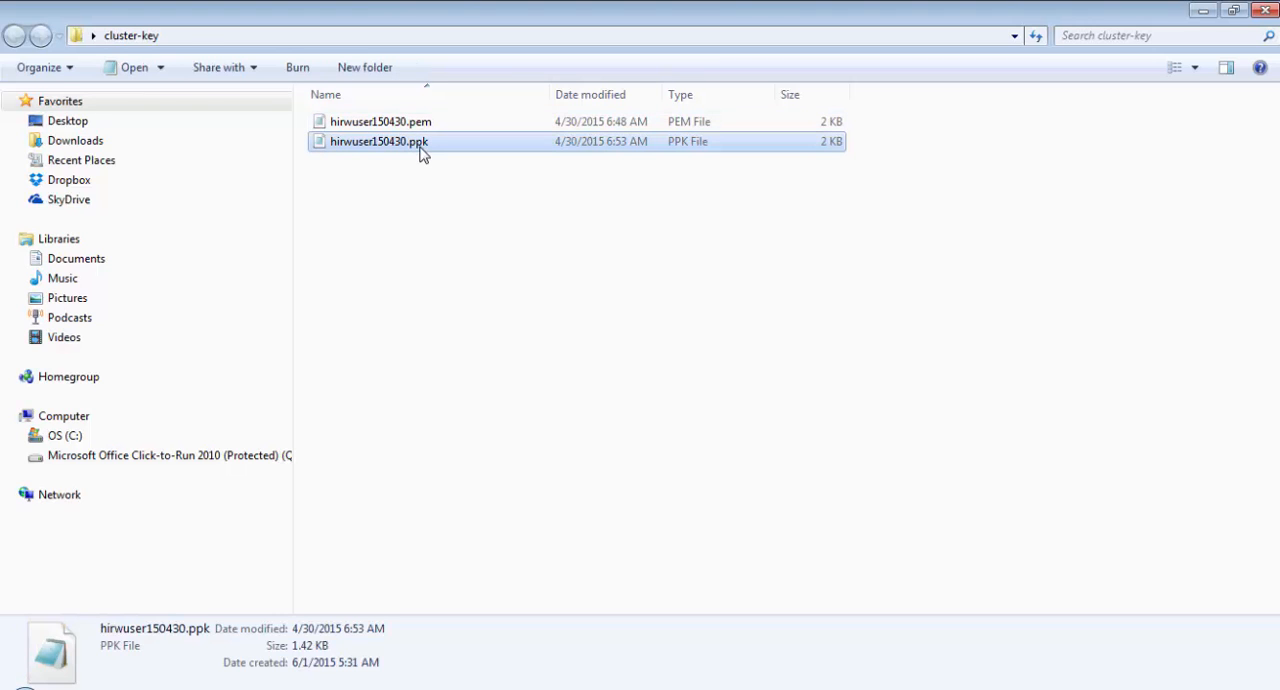
click(380, 120)
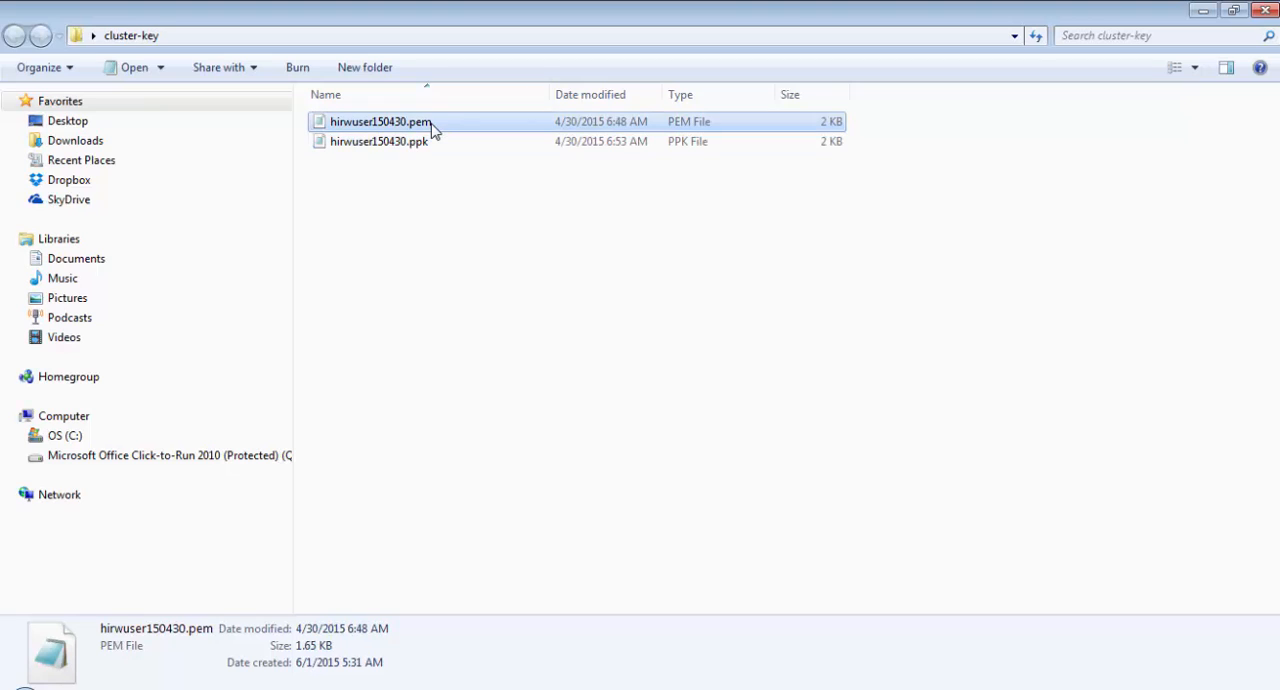
mouse_move(432, 304)
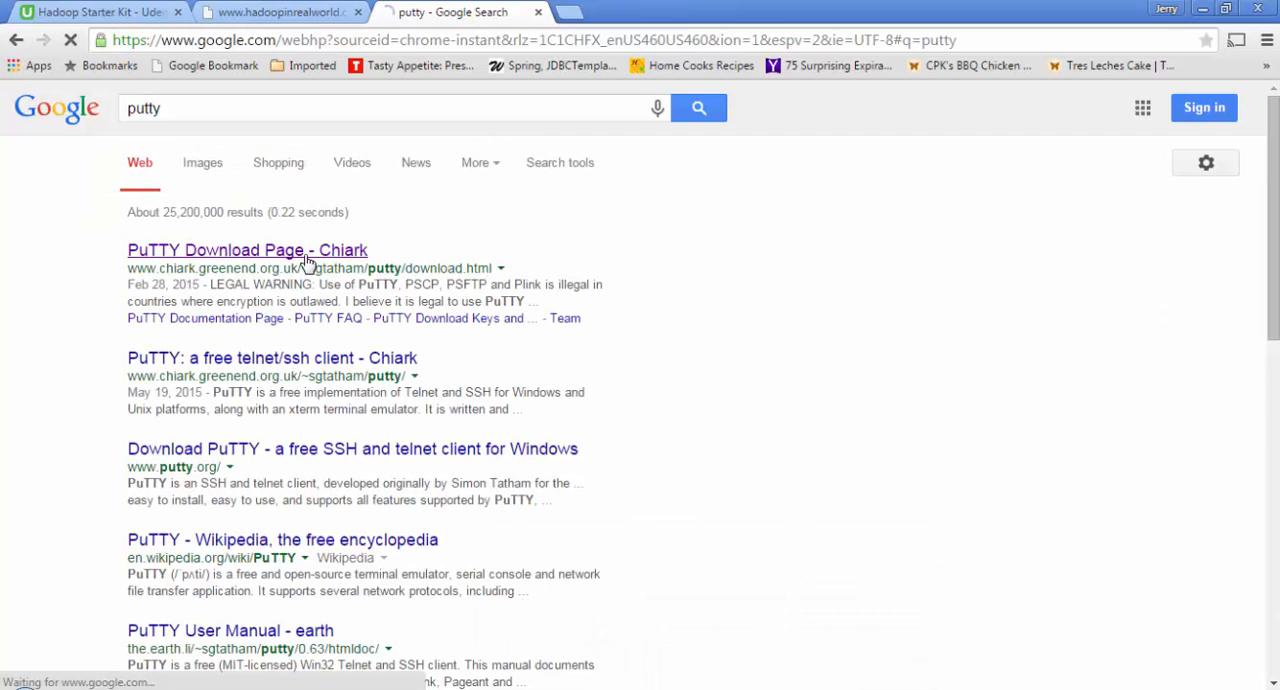
Step: Download putty.exe for Windows on Intel x86 from the PuTTY download page
click(248, 250)
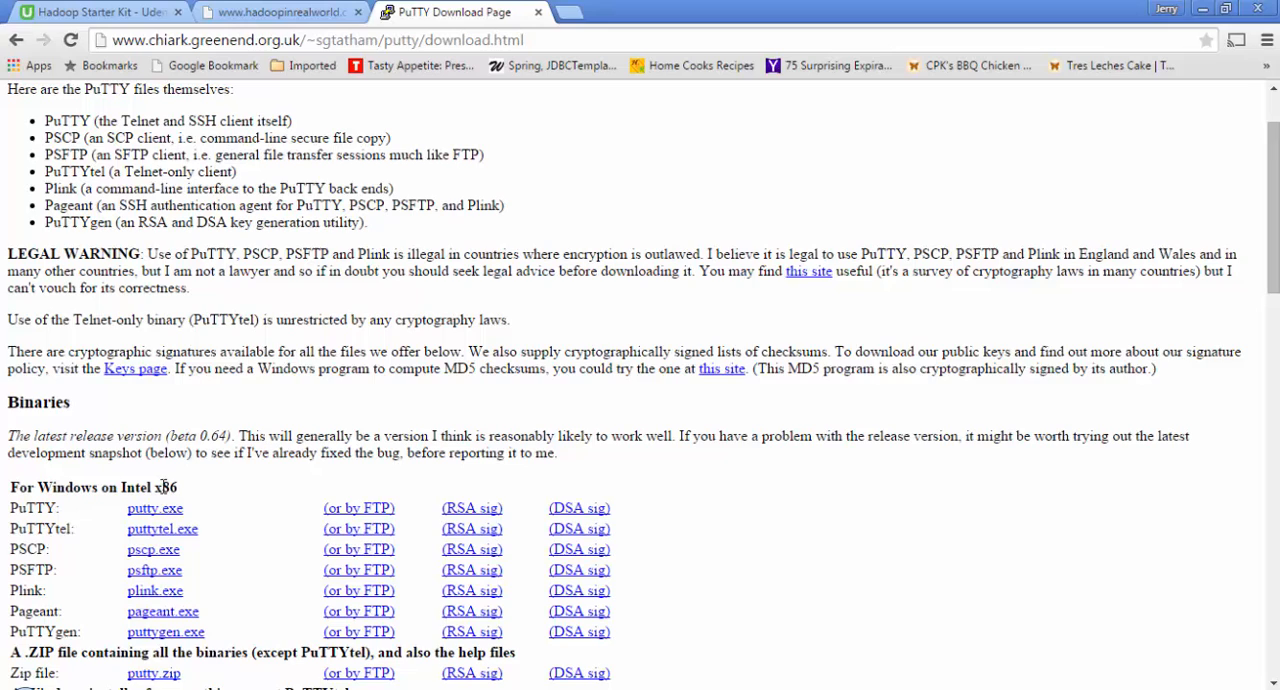
mouse_move(152, 508)
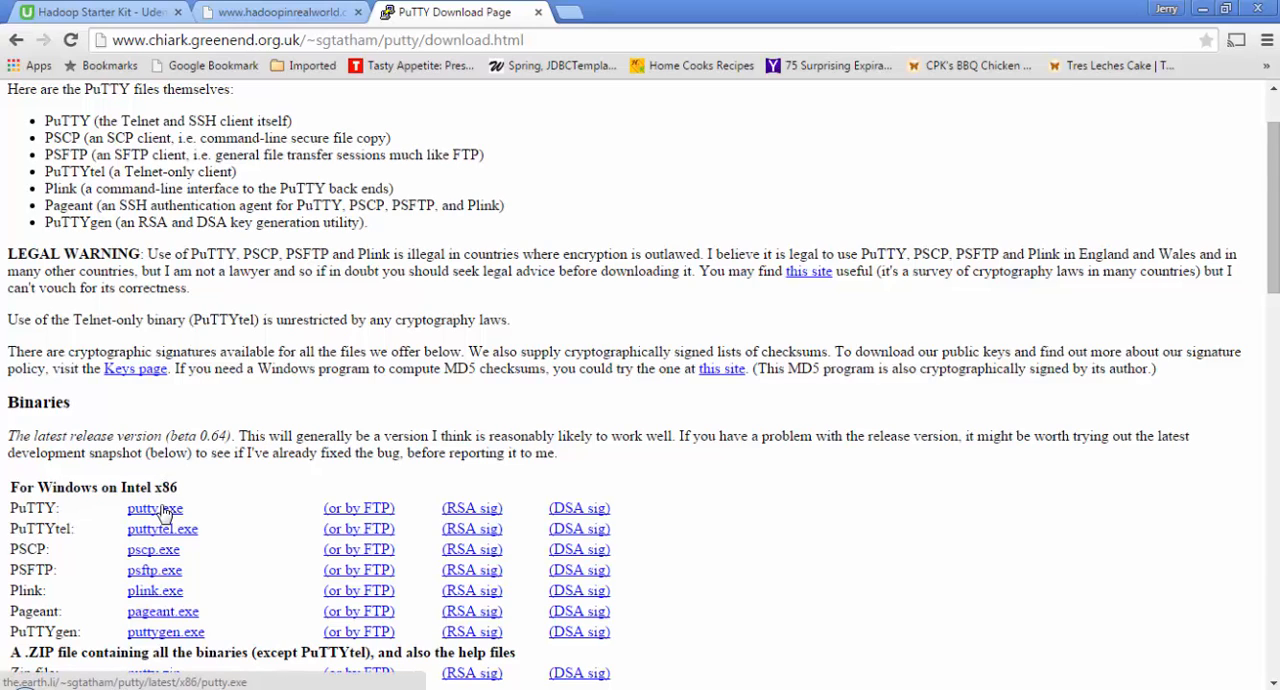
click(156, 508)
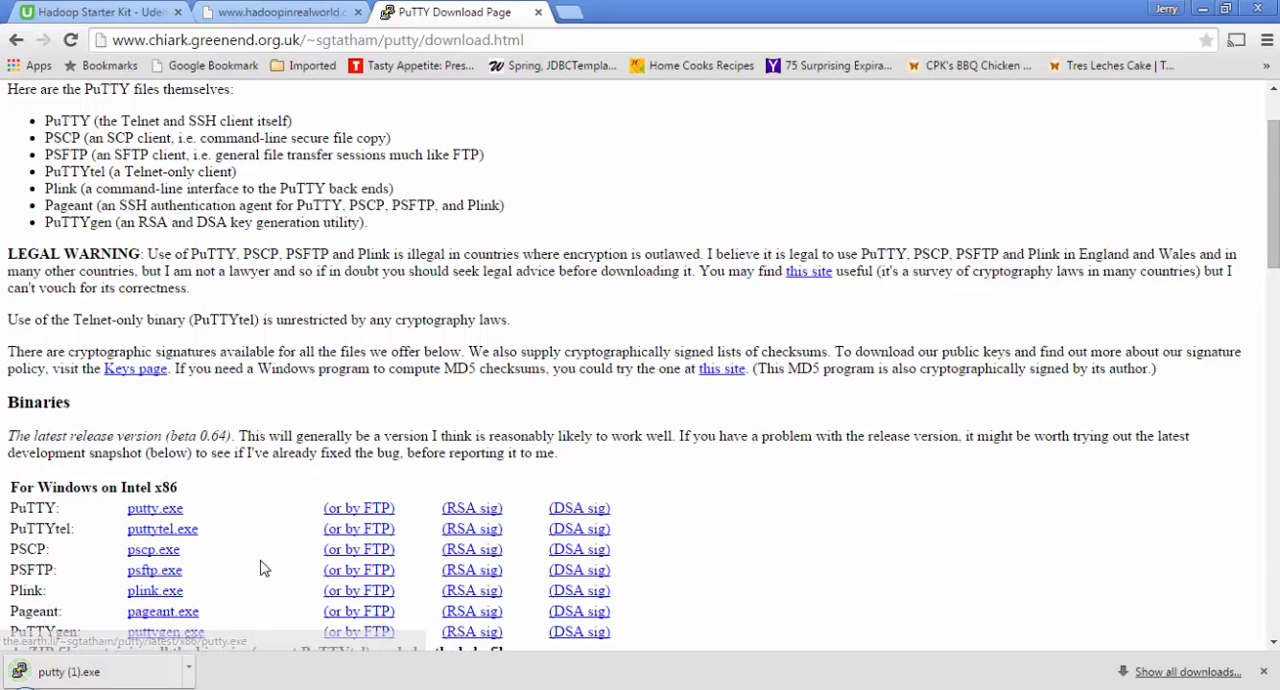
mouse_move(350, 612)
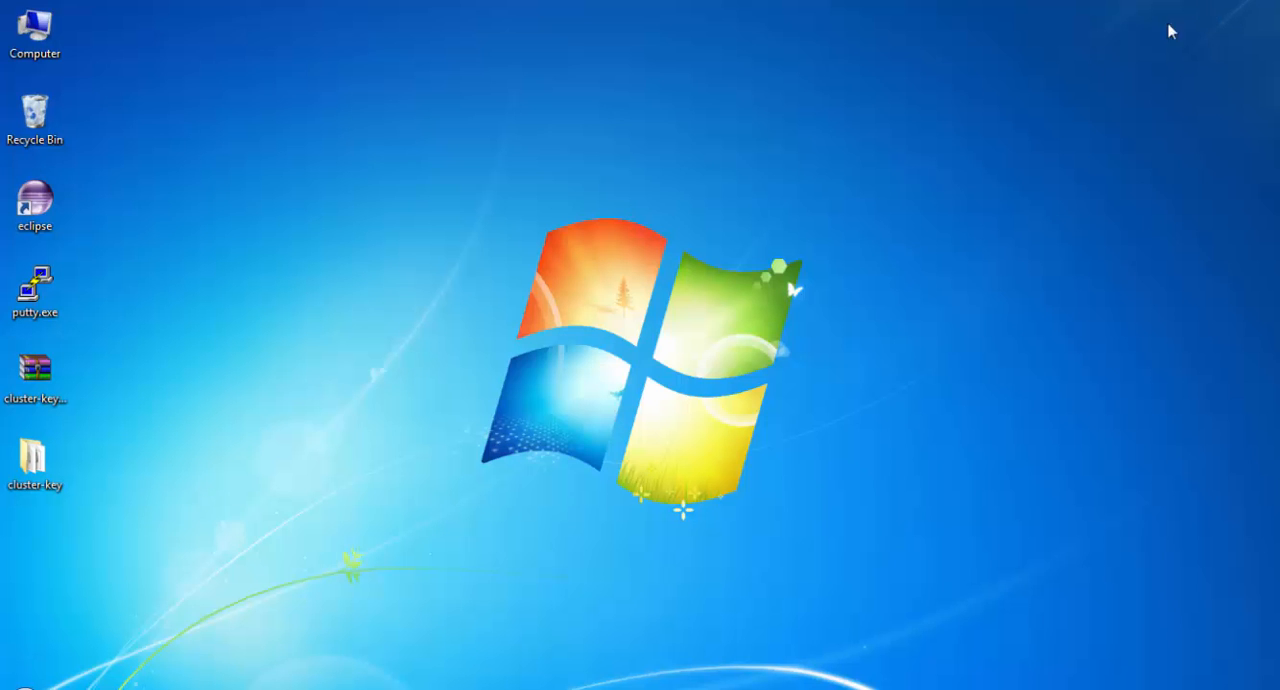
Step: Launch putty.exe from the desktop and enter host 54.85.143.224 for an SSH connection
click(36, 294)
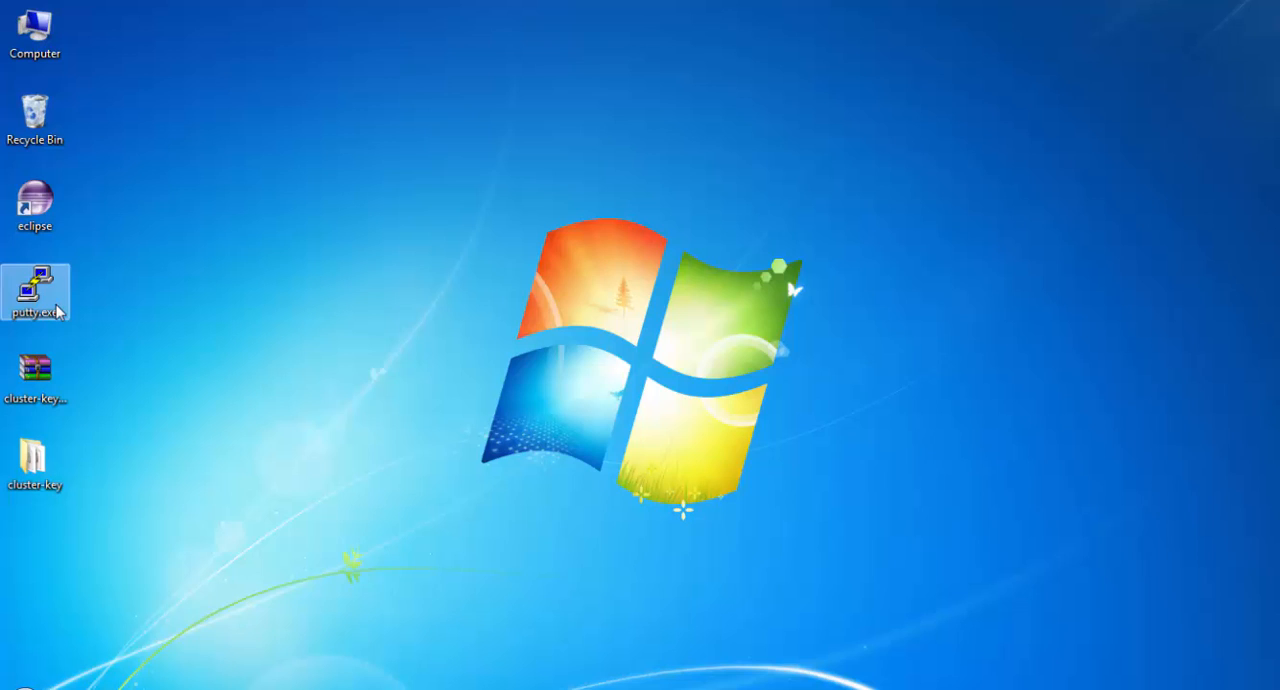
double_click(36, 290)
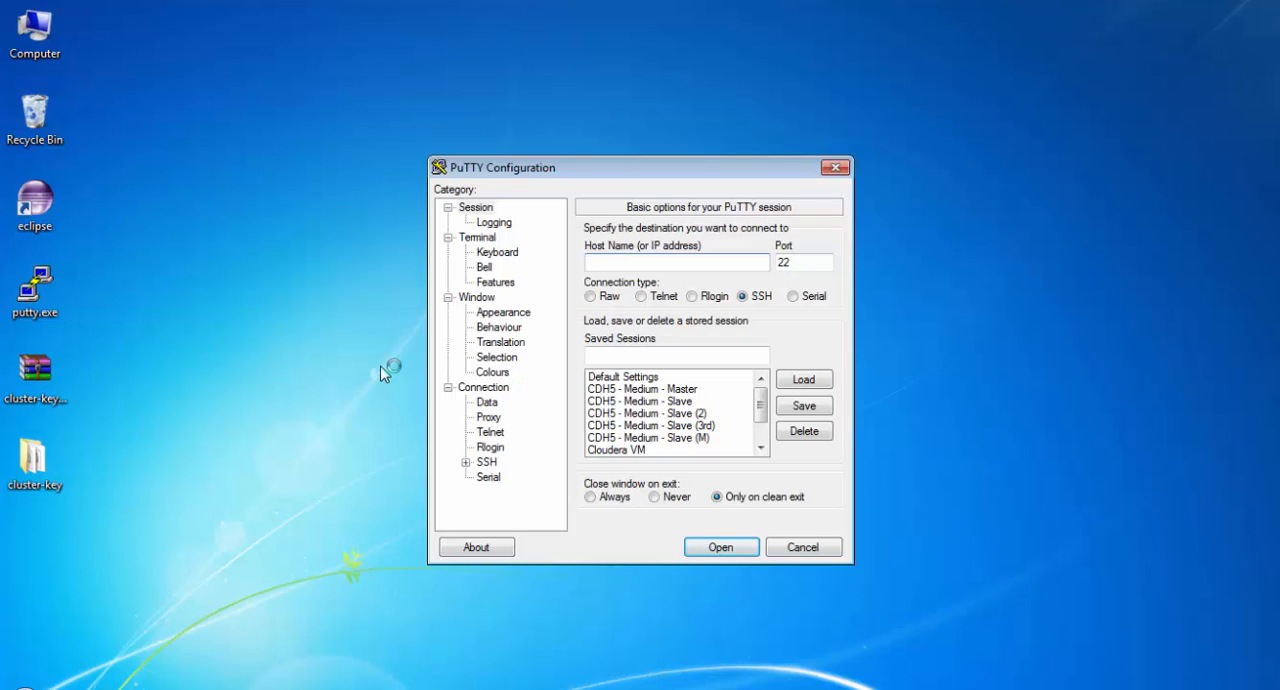
click(676, 262)
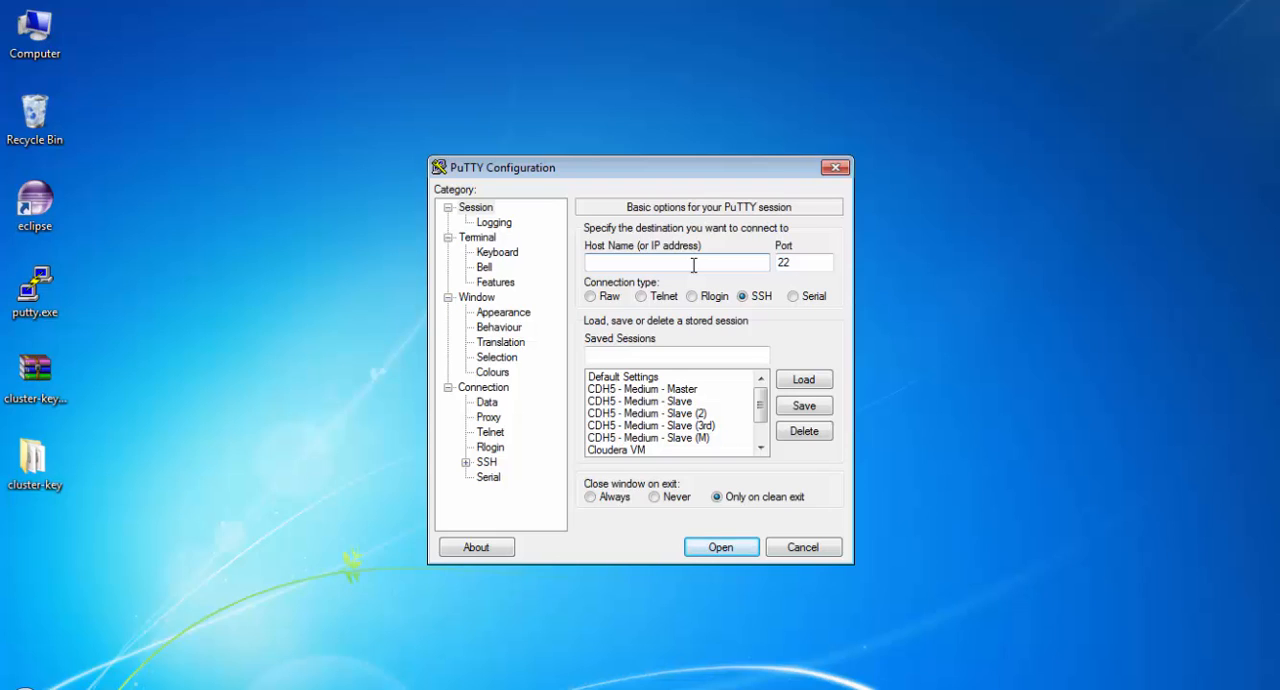
text(54.85.143.224)
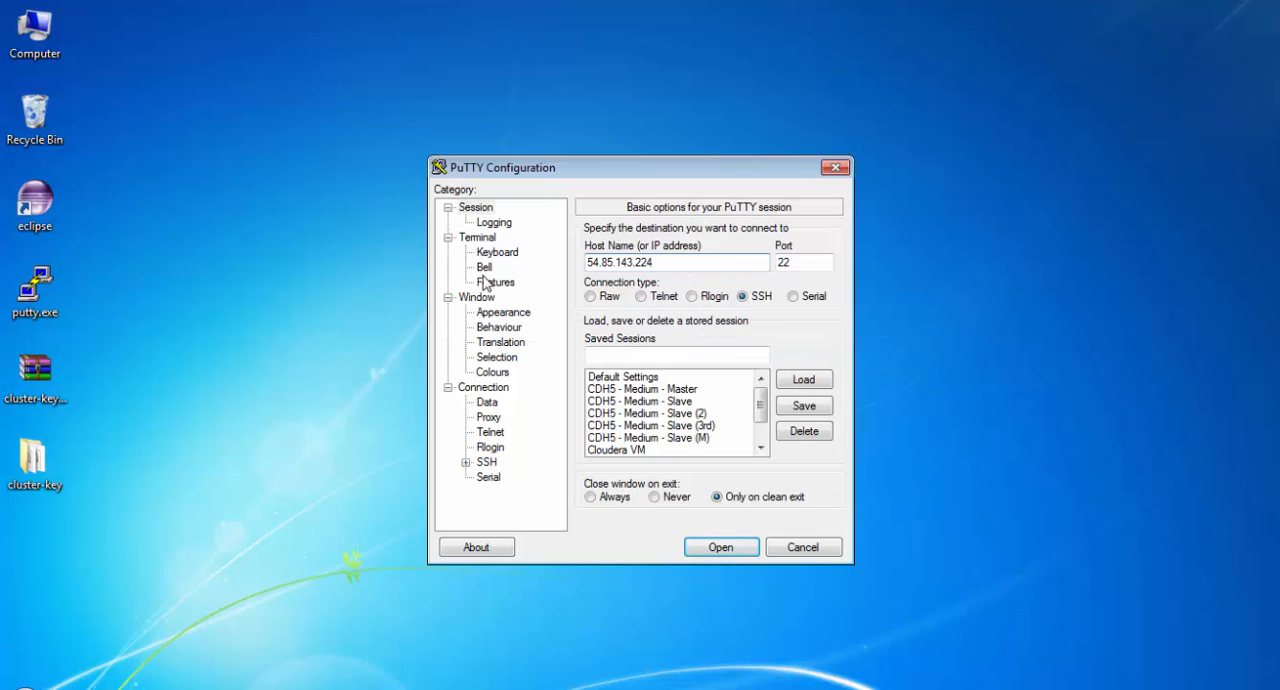
Step: Under Connection > SSH > Auth, select hirwuser150430.ppk as the private key file
click(484, 432)
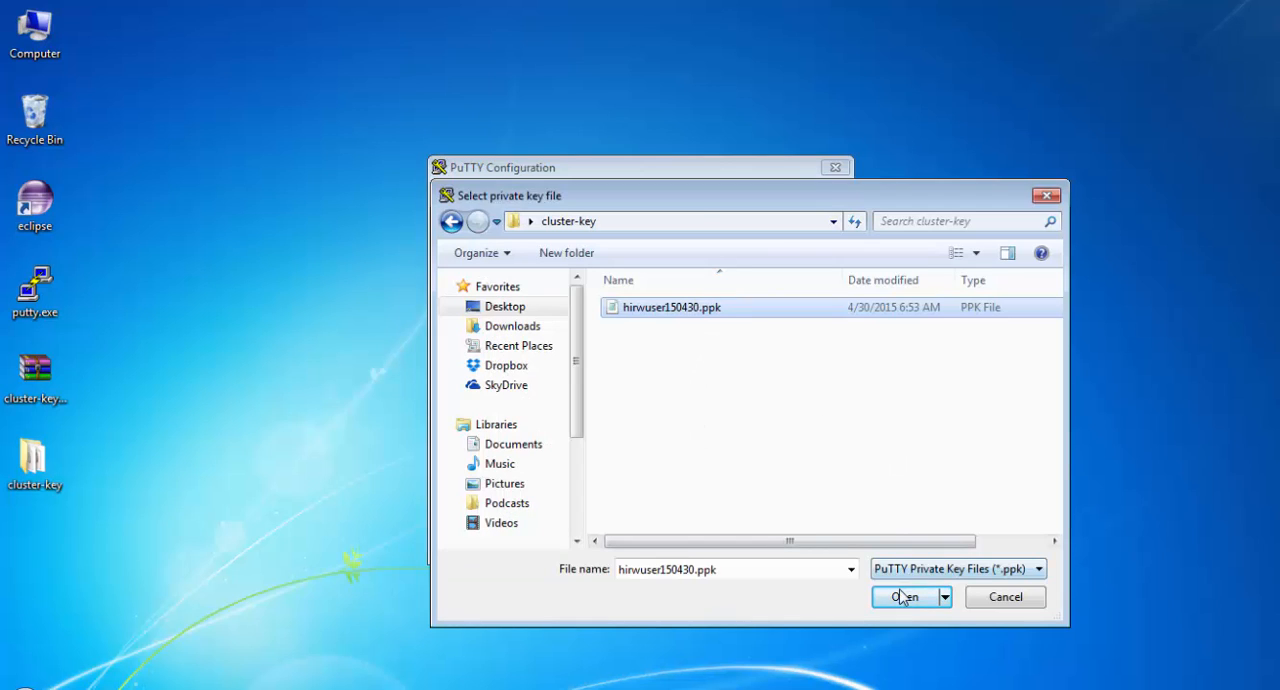
click(902, 596)
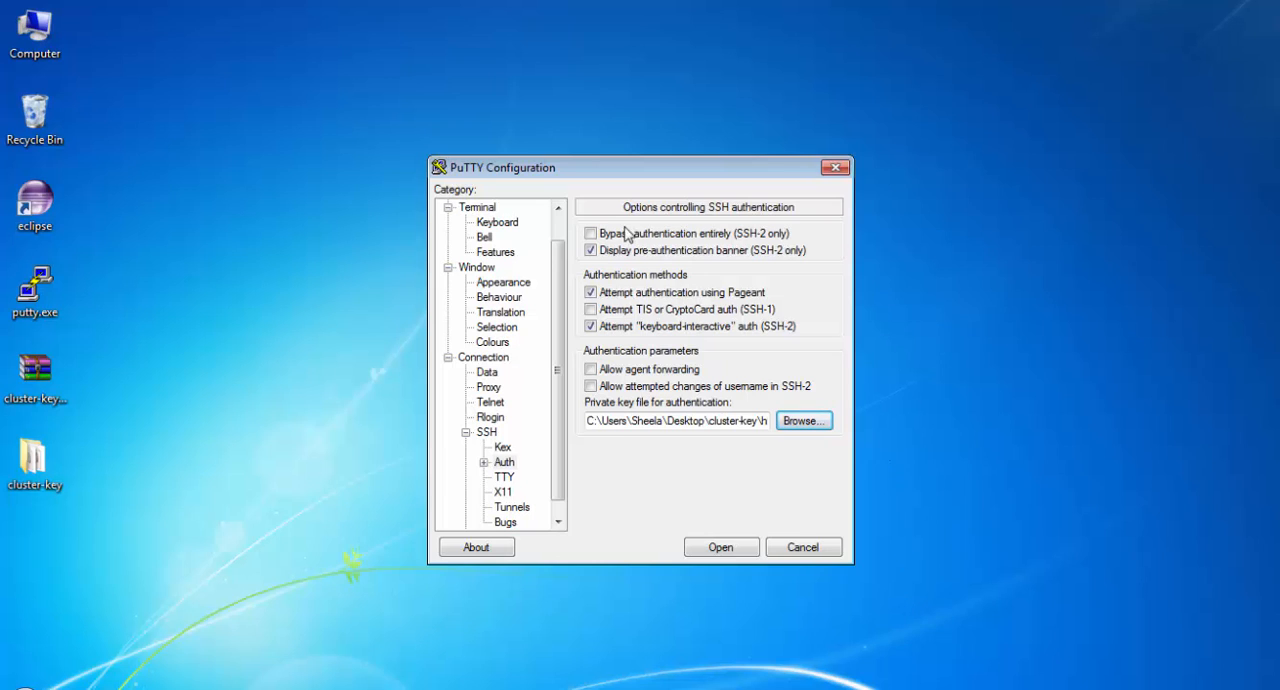
Step: Save the session as 'Hadoop Cluster' and connect, reaching the login prompt at 54.85.143.224
click(476, 208)
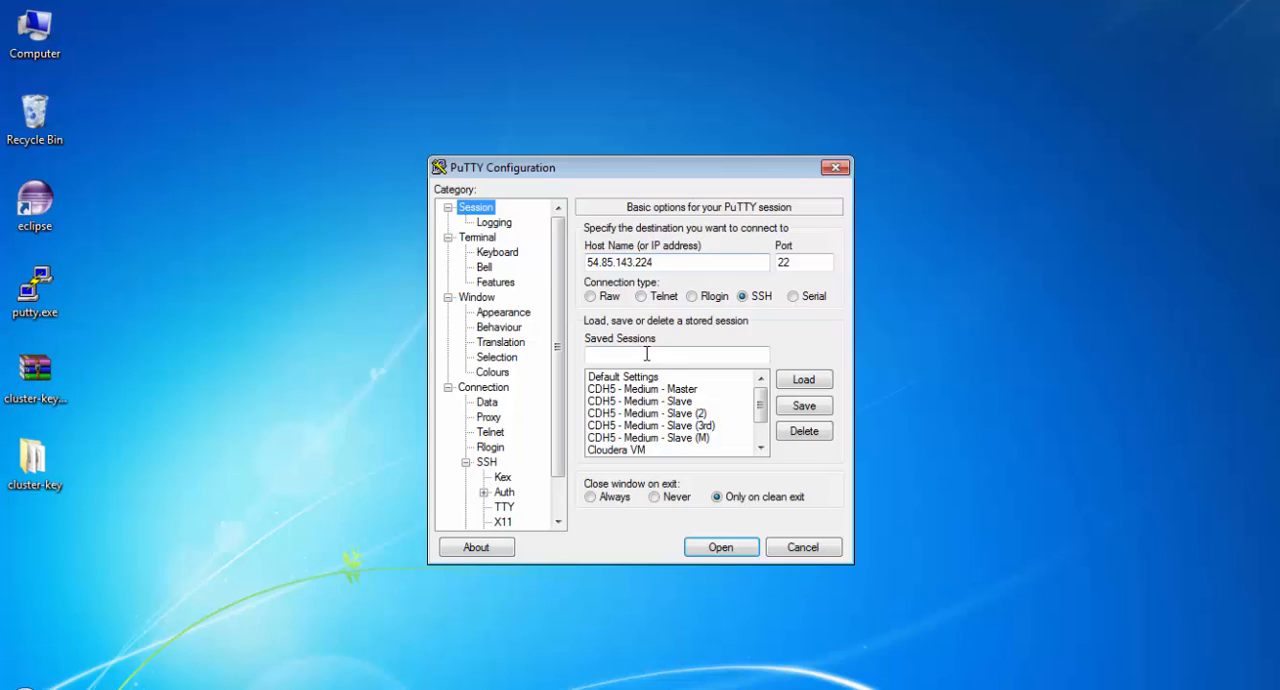
text(H)
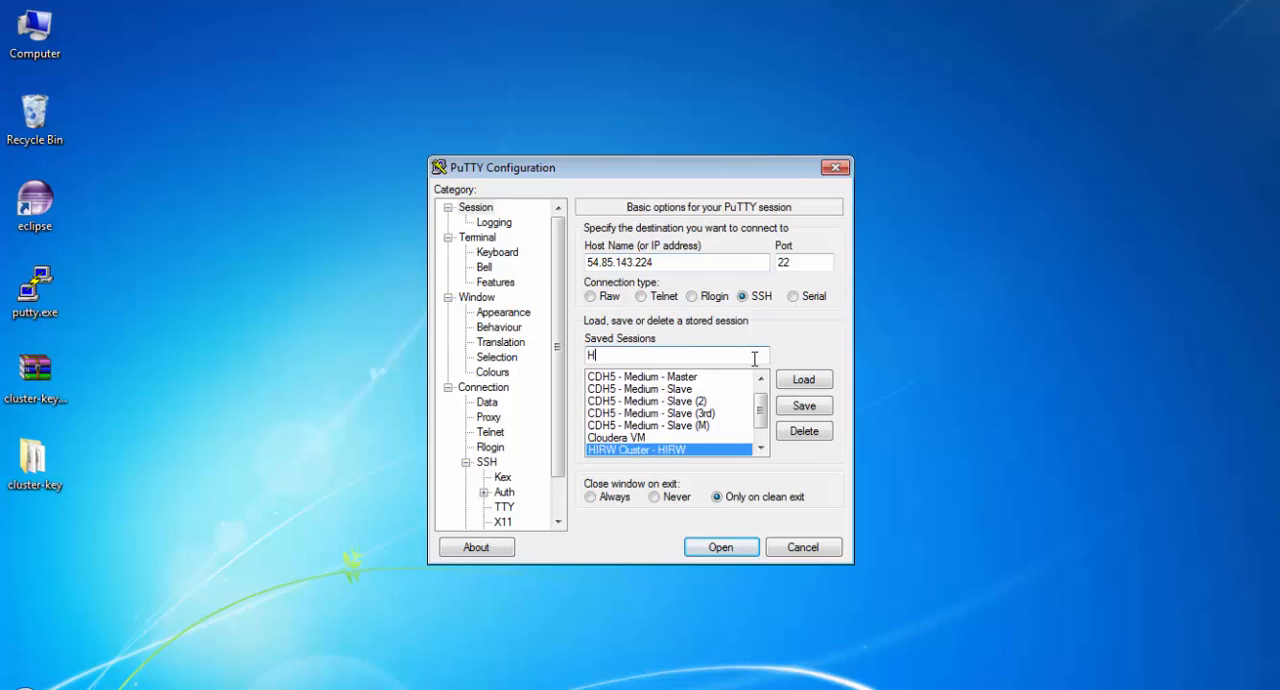
text(addop Cluster)
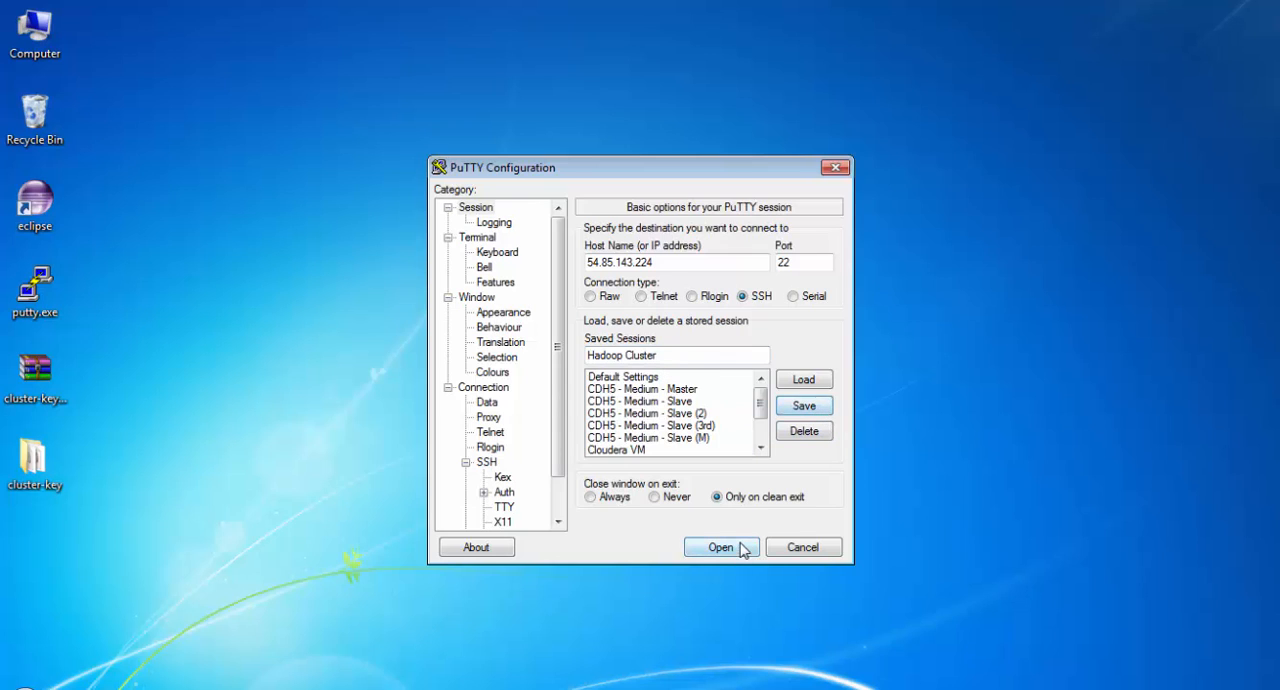
click(720, 548)
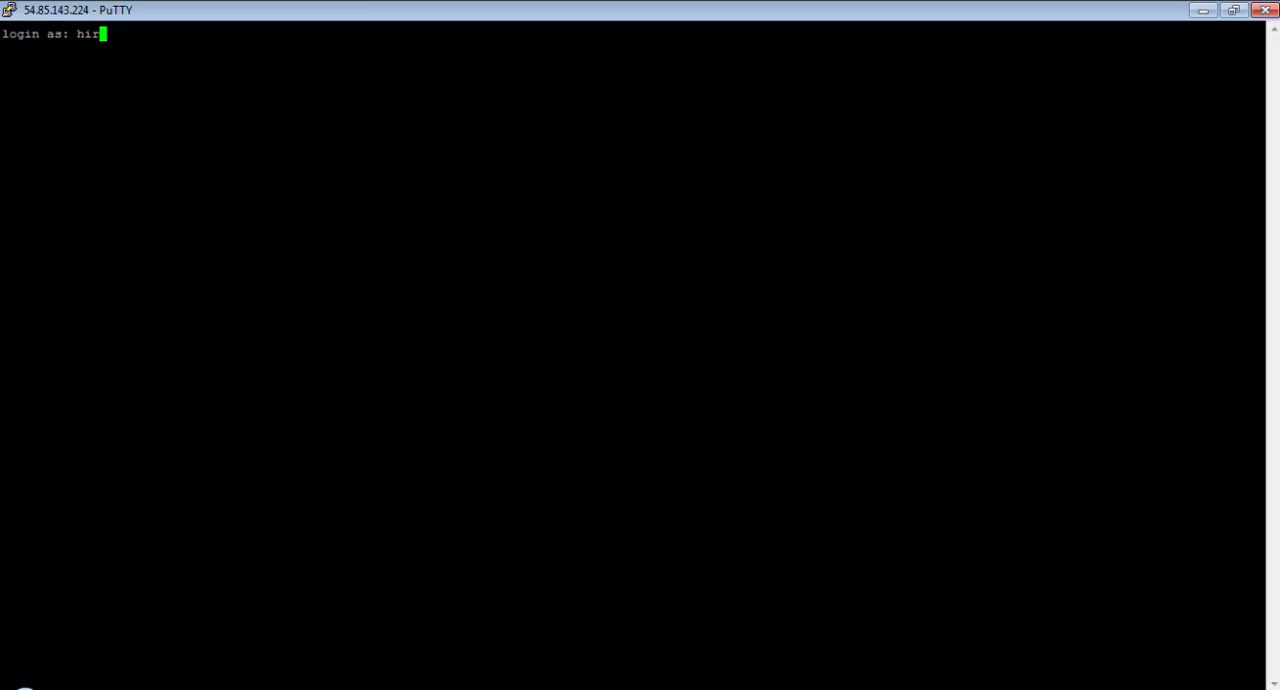